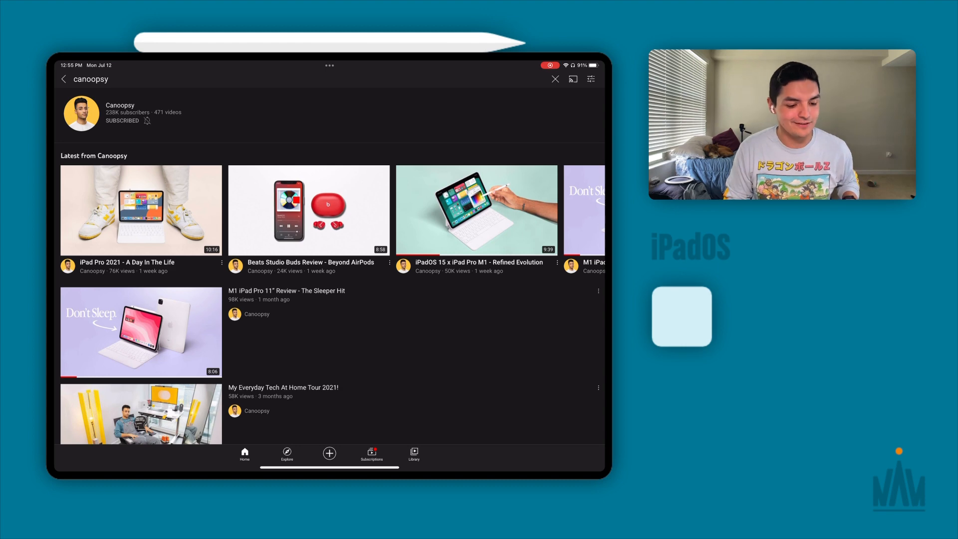
# Step: Open the Canoopsy video 'iPad Pro 2021 - A Day In The Life', pause it briefly, then resume fullscreen
pyautogui.click(141, 210)
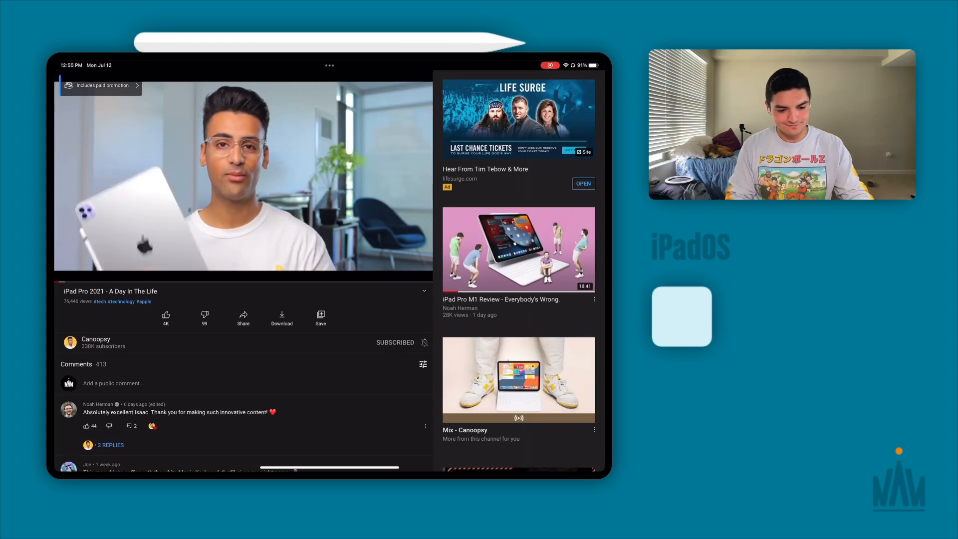
pyautogui.click(243, 176)
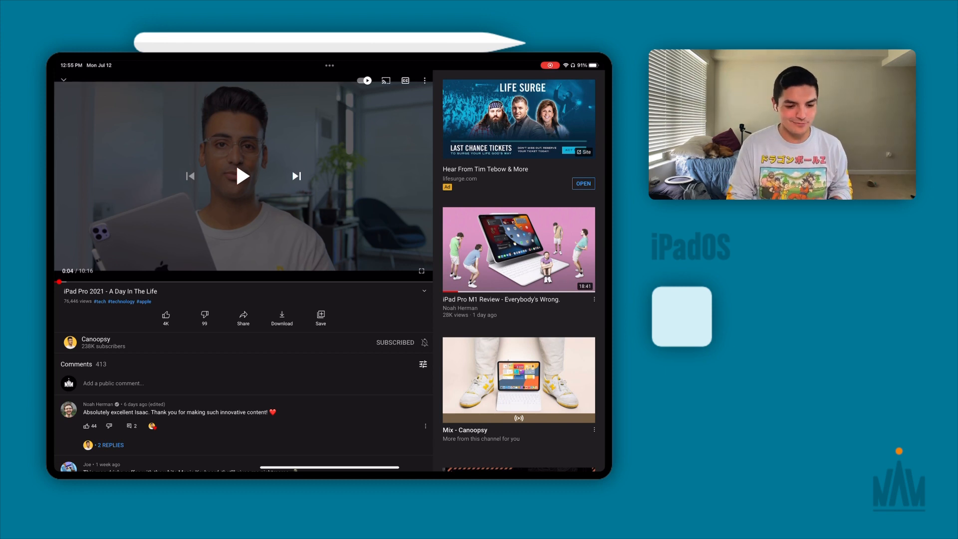
pyautogui.click(243, 176)
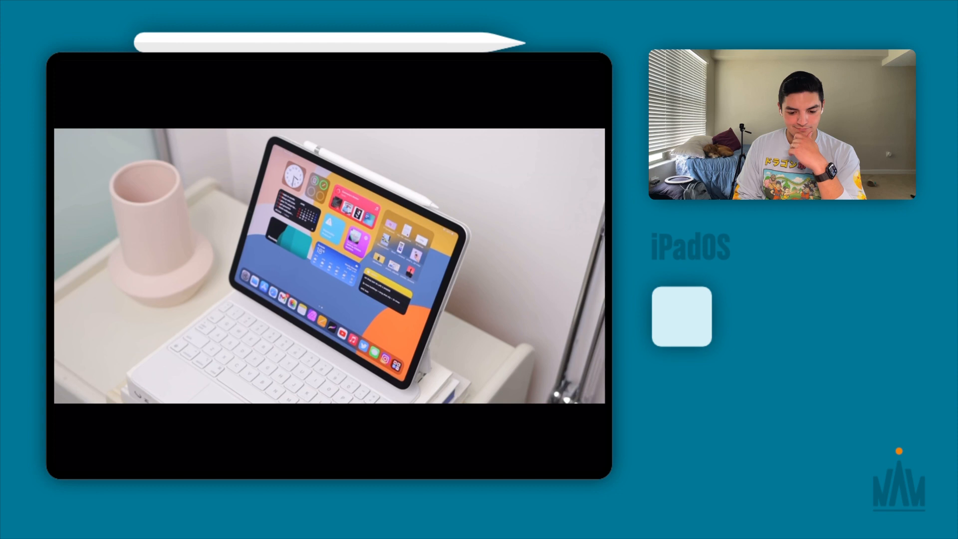
# Step: Pause the fullscreen video, resume it, then pause again at 0:29
pyautogui.click(328, 266)
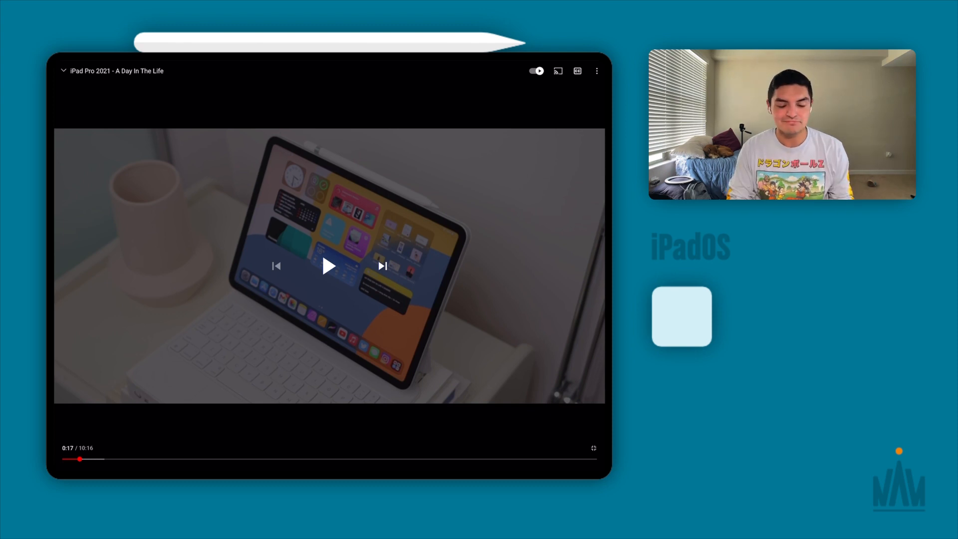
pyautogui.click(329, 265)
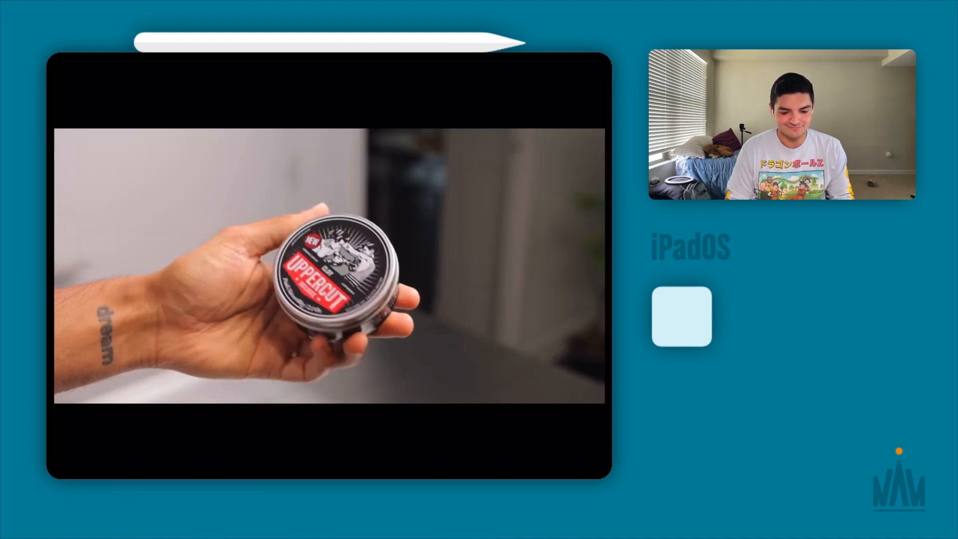
pyautogui.click(329, 265)
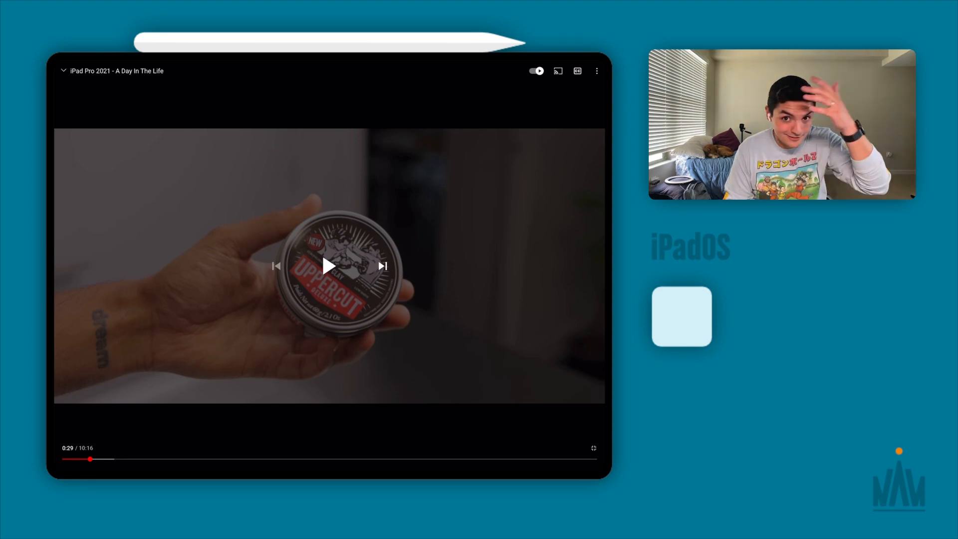
# Step: Resume the video from 0:29 and pause it at 1:10 of 10:16
pyautogui.click(329, 265)
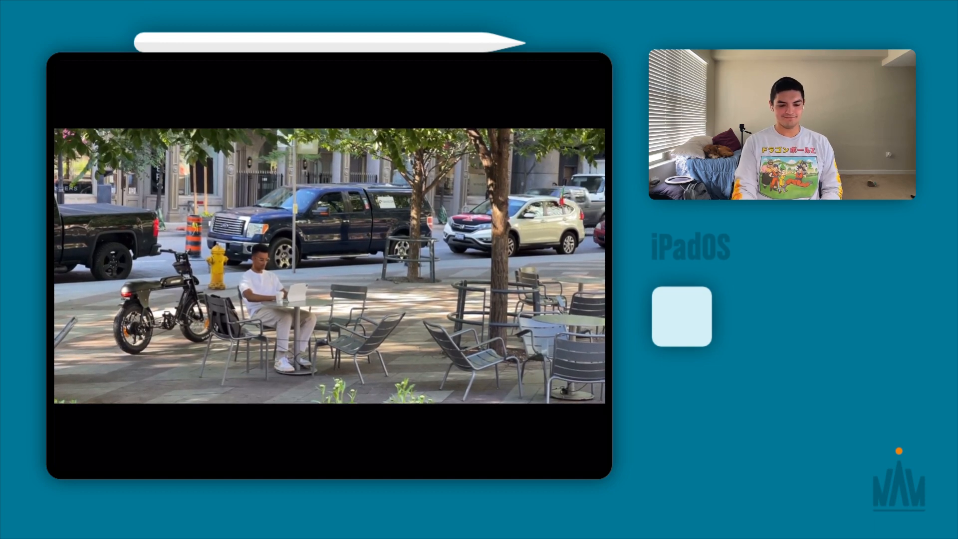
pyautogui.click(328, 266)
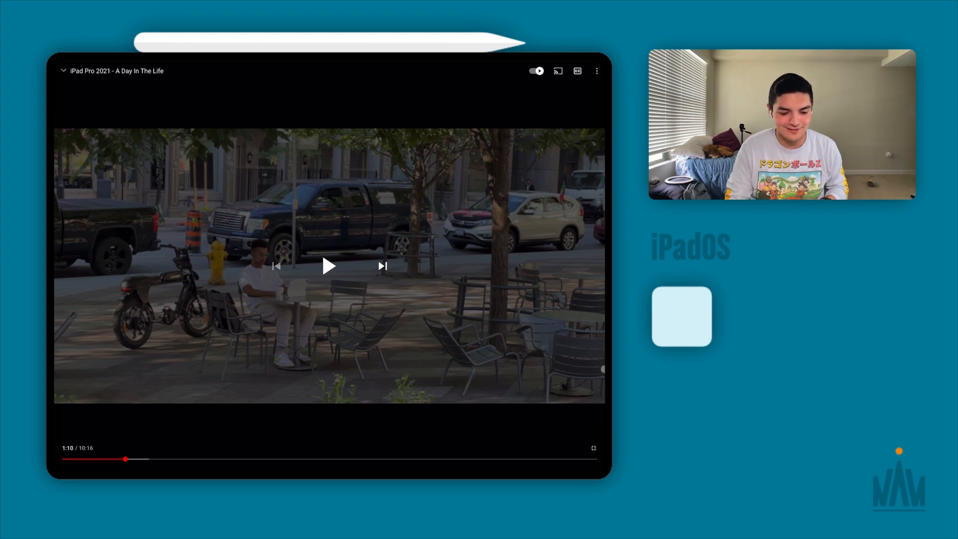
pyautogui.moveTo(455, 335)
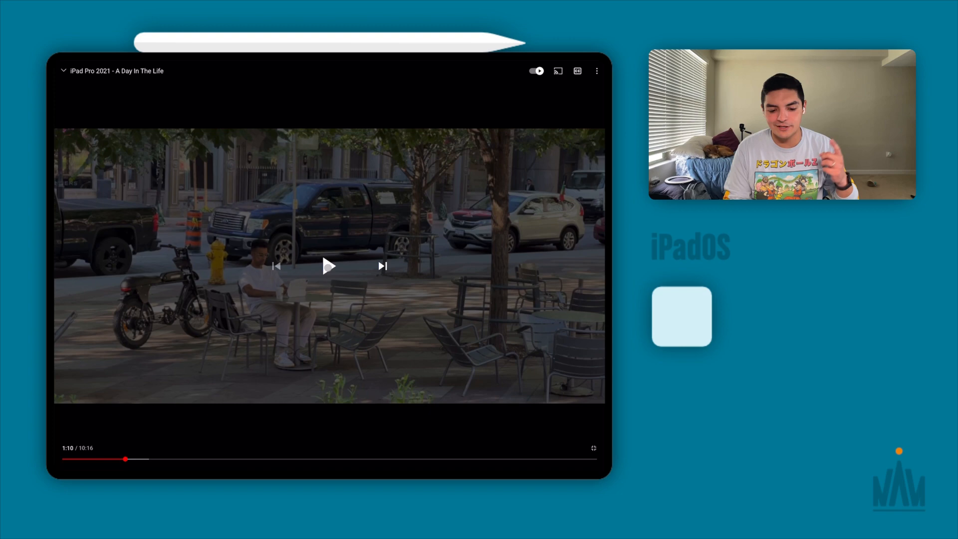
# Step: Resume playback from 1:10 and pause the video around 1:27
pyautogui.click(329, 266)
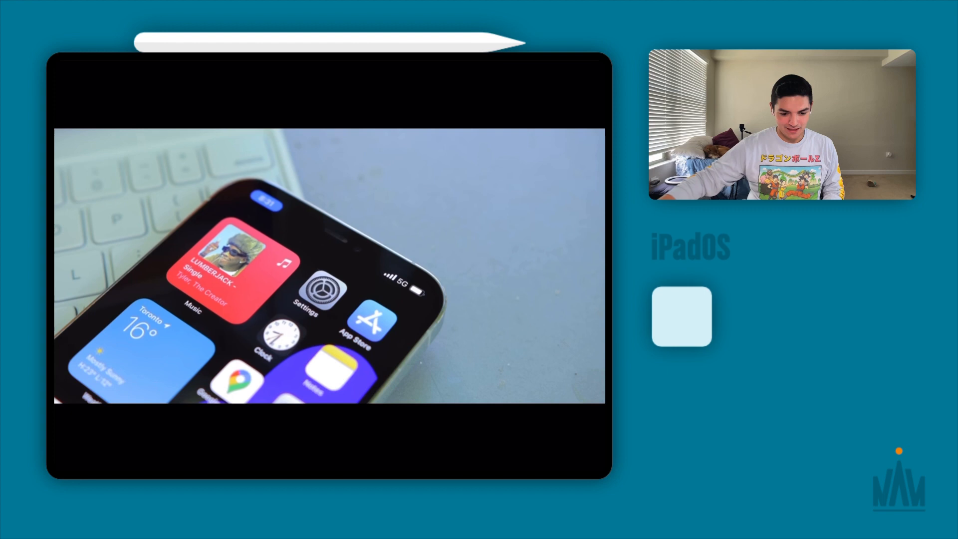
pyautogui.click(329, 266)
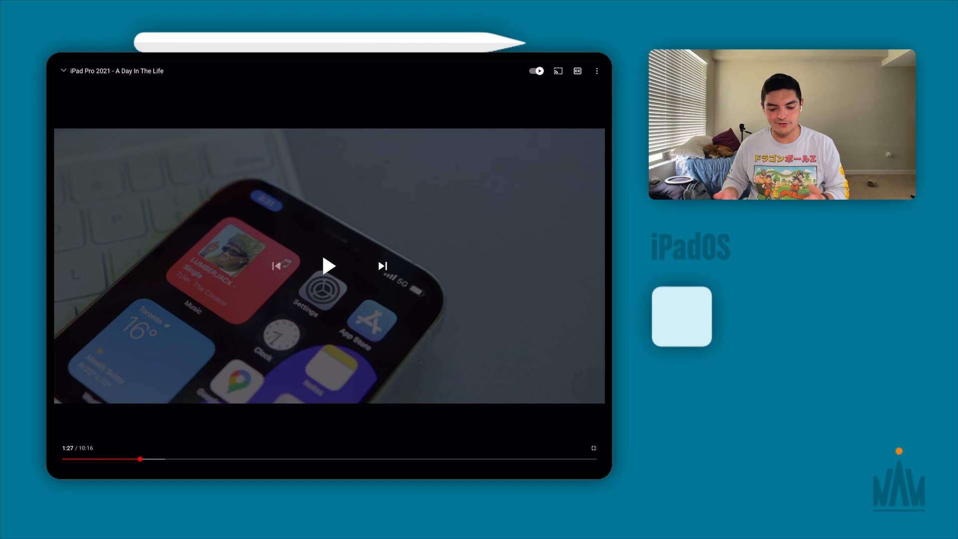
# Step: Resume from 1:27, skip back ten seconds, pause at 2:03, then resume playing
pyautogui.click(329, 265)
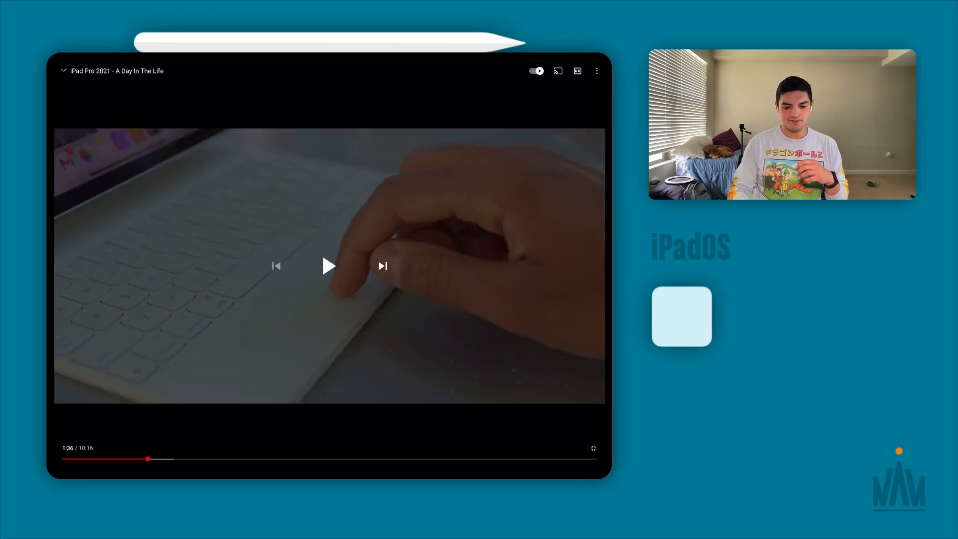
pyautogui.click(329, 266)
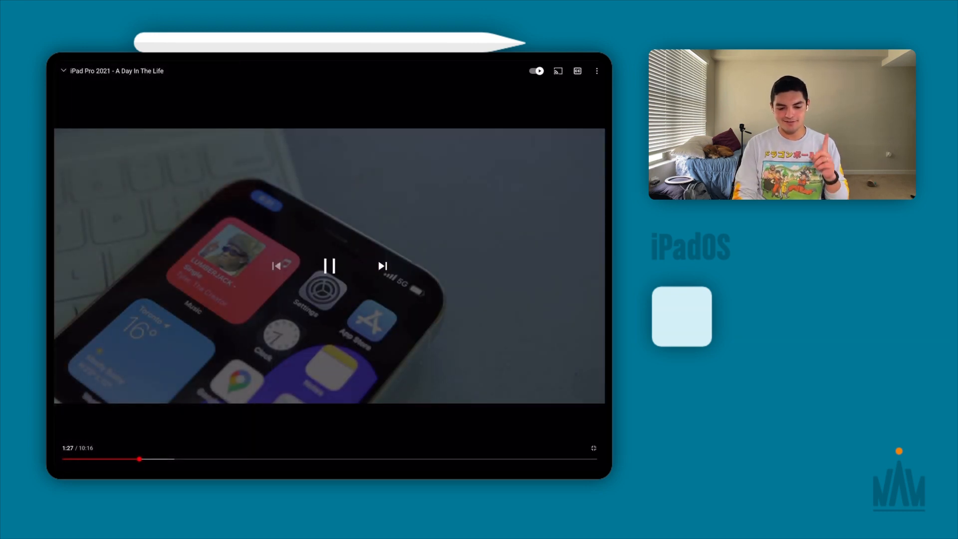
pyautogui.click(329, 266)
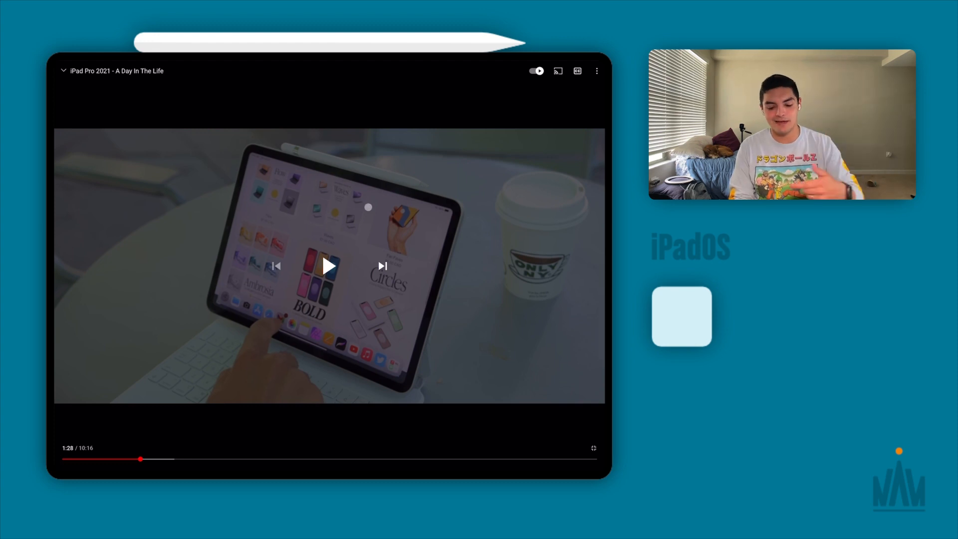
pyautogui.click(329, 265)
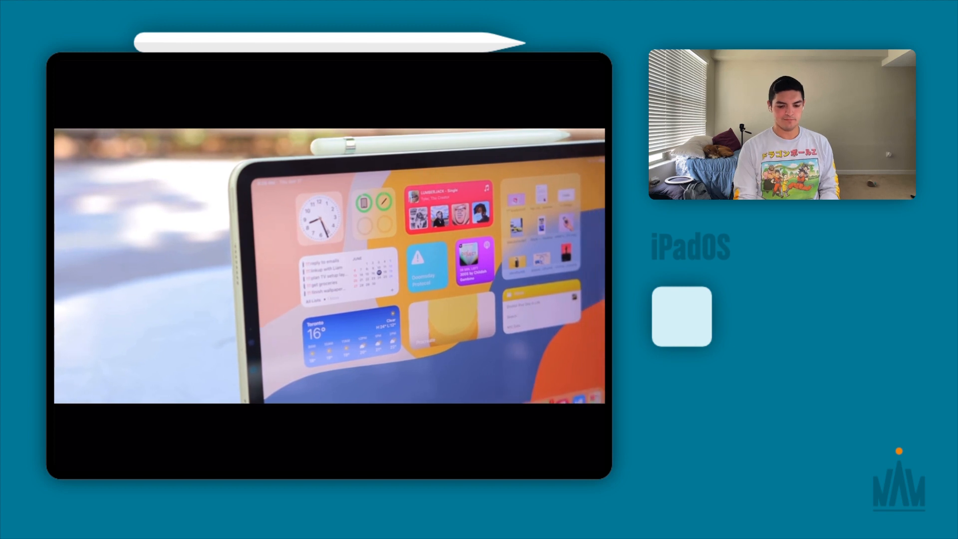
pyautogui.click(329, 265)
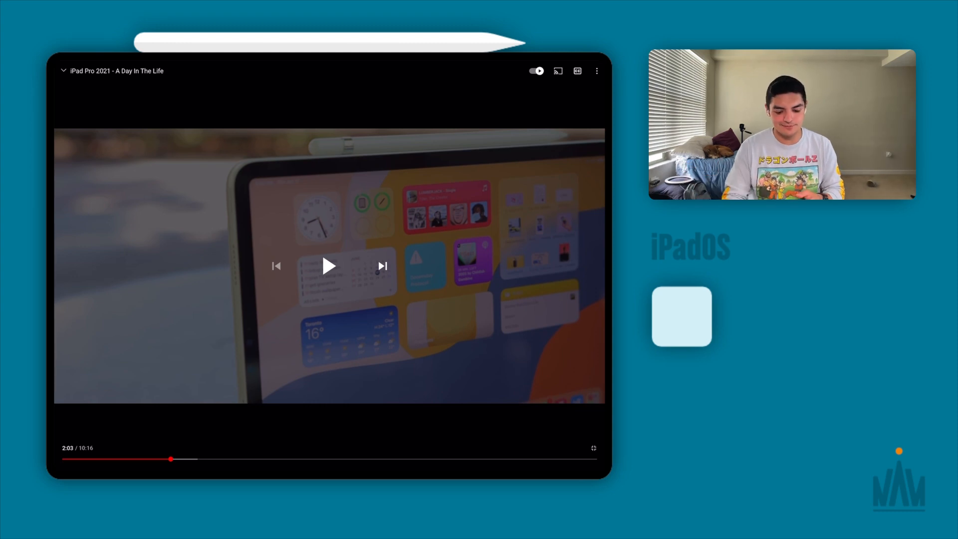
pyautogui.click(328, 266)
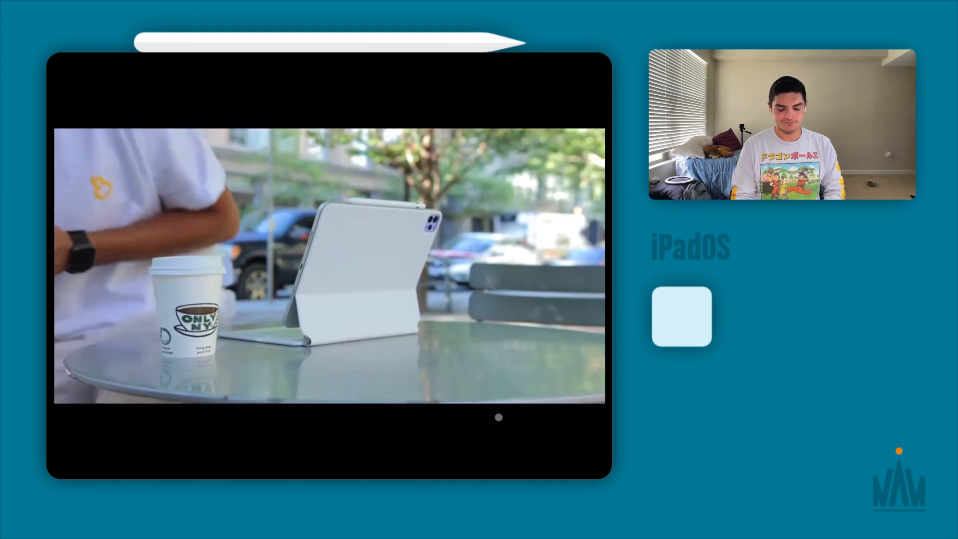
# Step: Pause the video at 2:12, resume, and pause again at 2:29 on the street scene
pyautogui.click(329, 265)
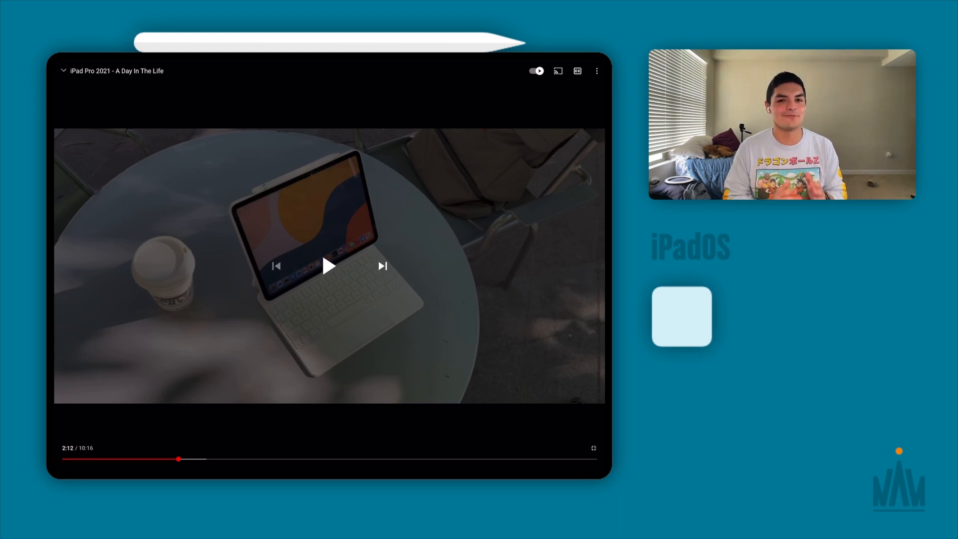
pyautogui.click(329, 265)
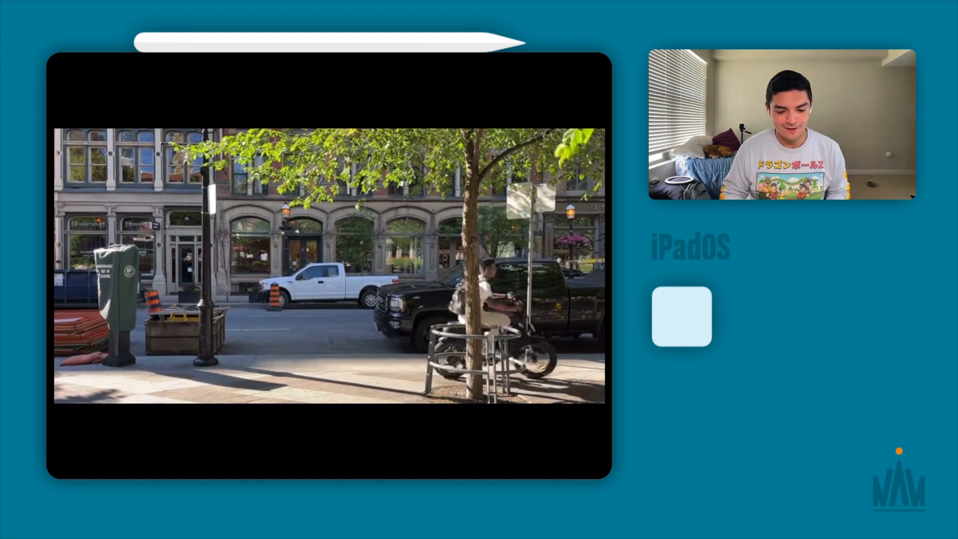
pyautogui.click(329, 266)
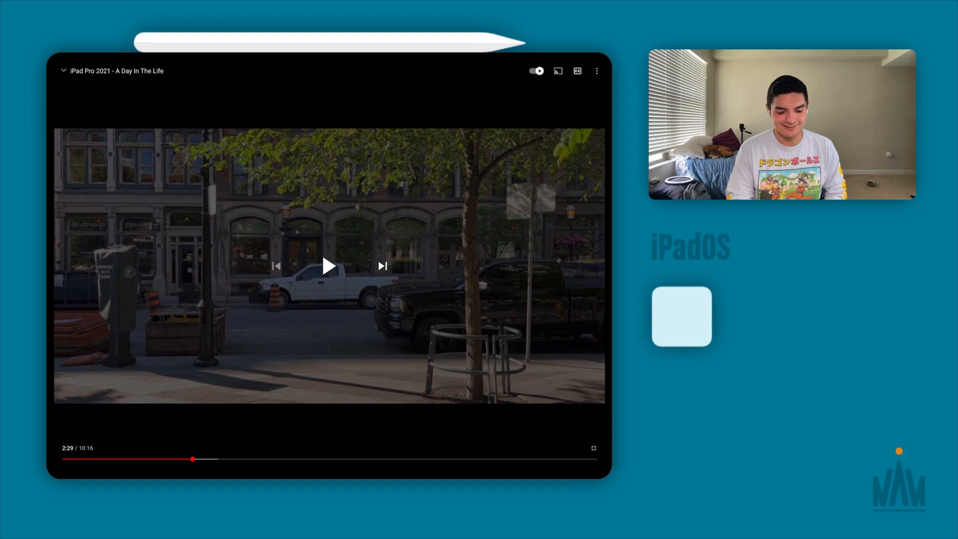
# Step: Resume the video from 2:29 and let it play to the indoor iPad scene
pyautogui.click(329, 266)
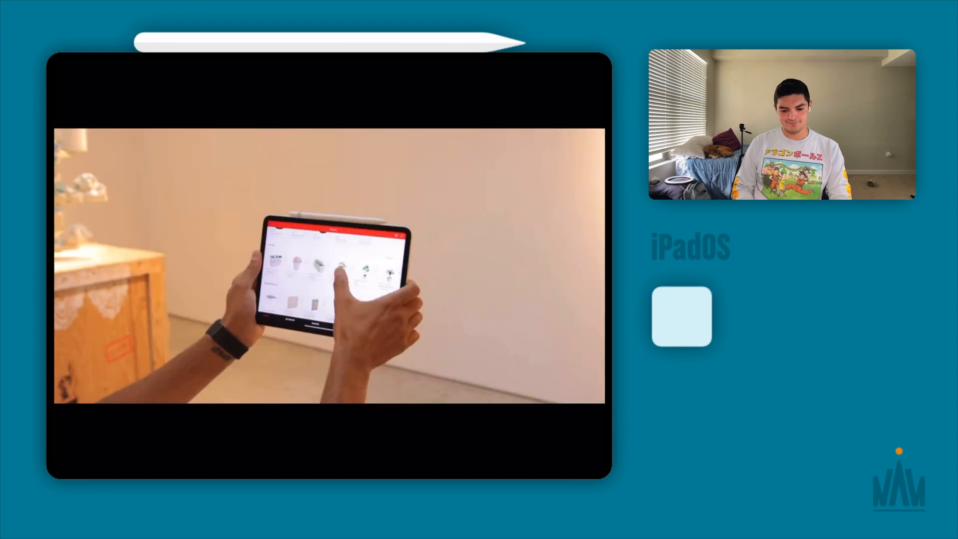
# Step: Pause around 3:47, then view and dismiss the Quality, Captions and Playback speed menu
pyautogui.click(329, 266)
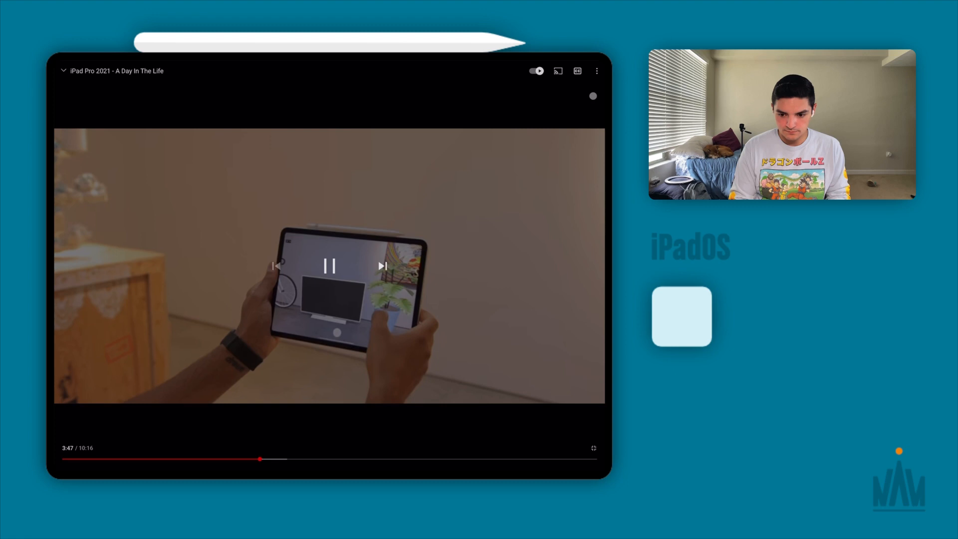
pyautogui.click(596, 70)
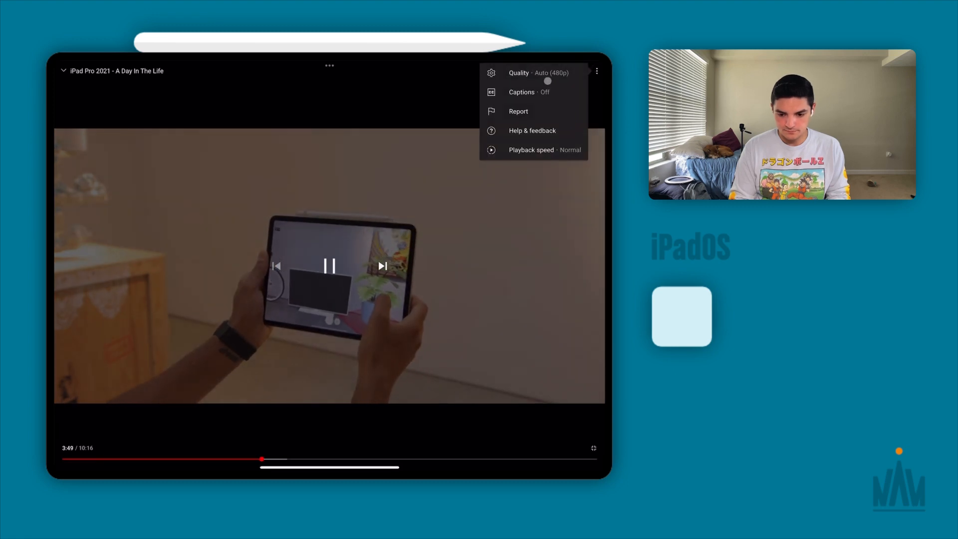
pyautogui.click(531, 150)
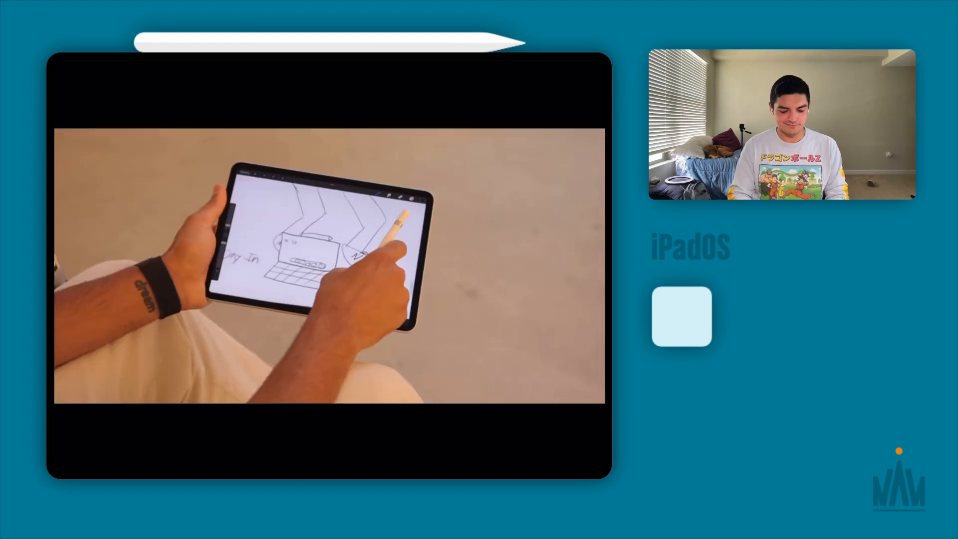
# Step: Pause the drawing scene at 4:03, play briefly, and leave it paused at 4:09
pyautogui.click(329, 266)
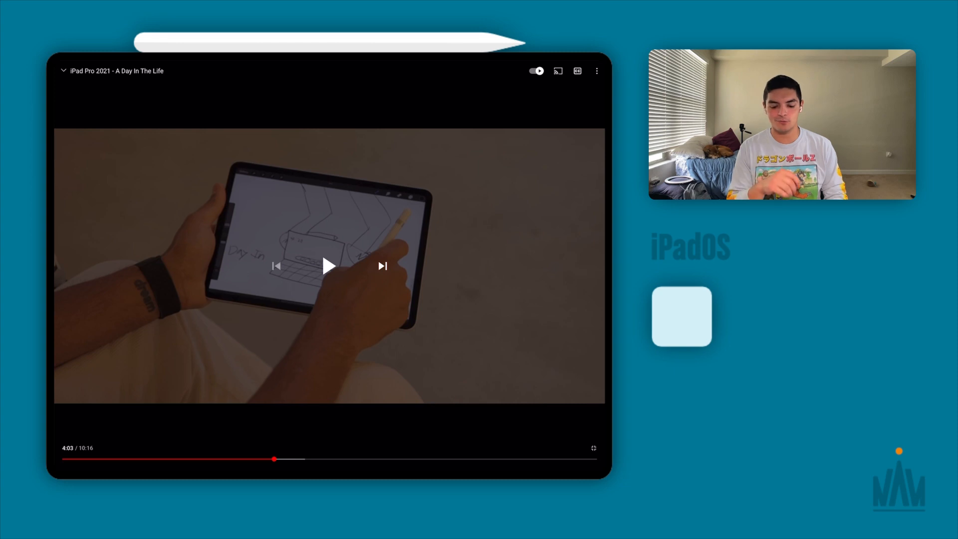
pyautogui.click(329, 266)
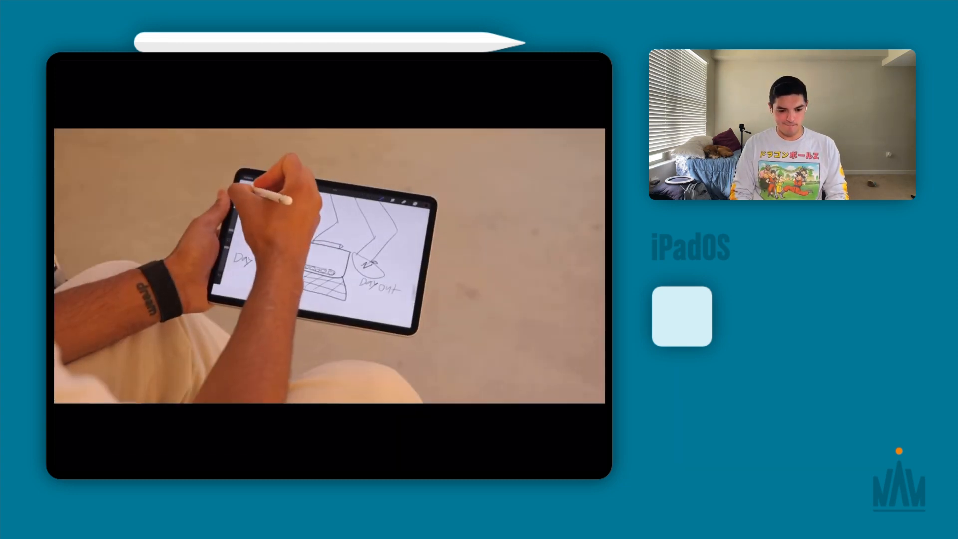
pyautogui.click(329, 266)
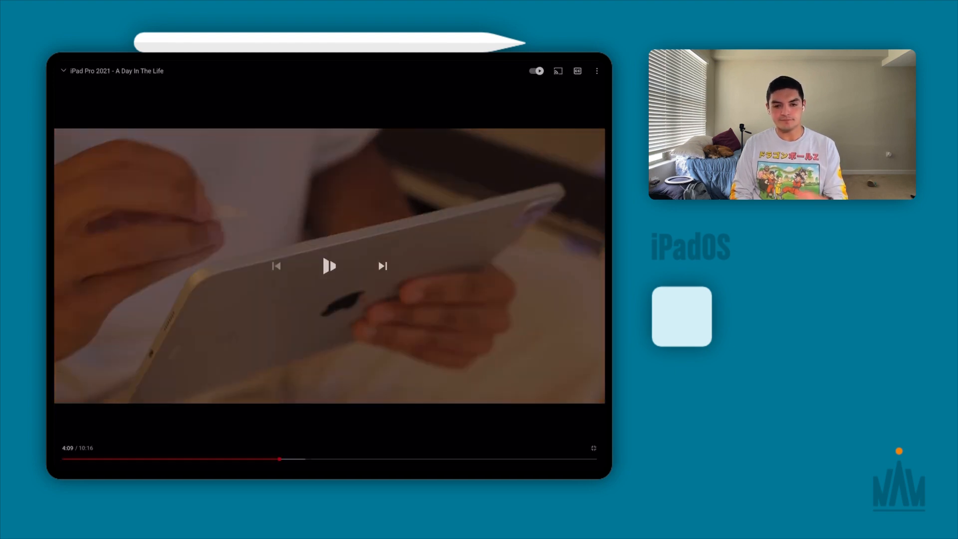
pyautogui.click(329, 266)
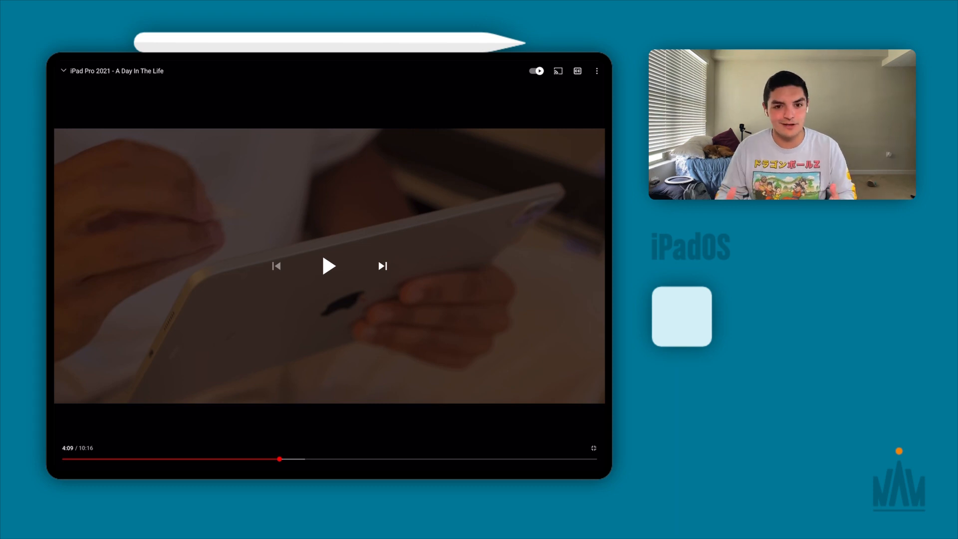
# Step: Play from 4:09, pause on the subway scene at 4:55, then pause at 5:30 on the condiment shelf
pyautogui.click(329, 266)
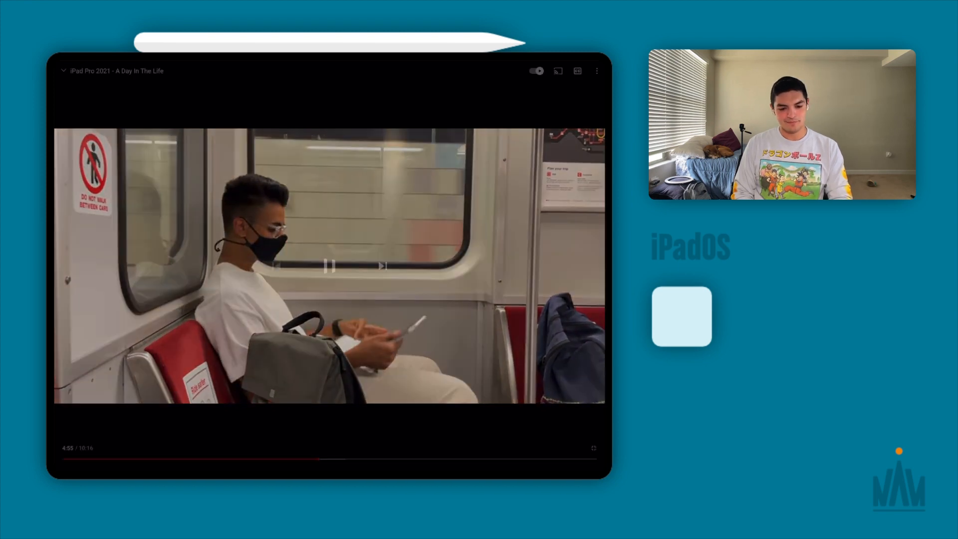
pyautogui.click(328, 265)
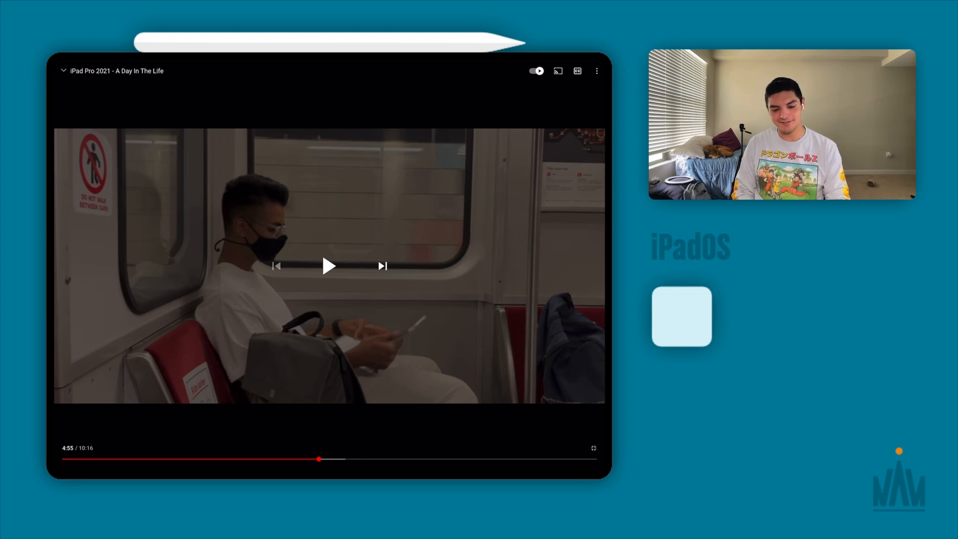
pyautogui.click(328, 266)
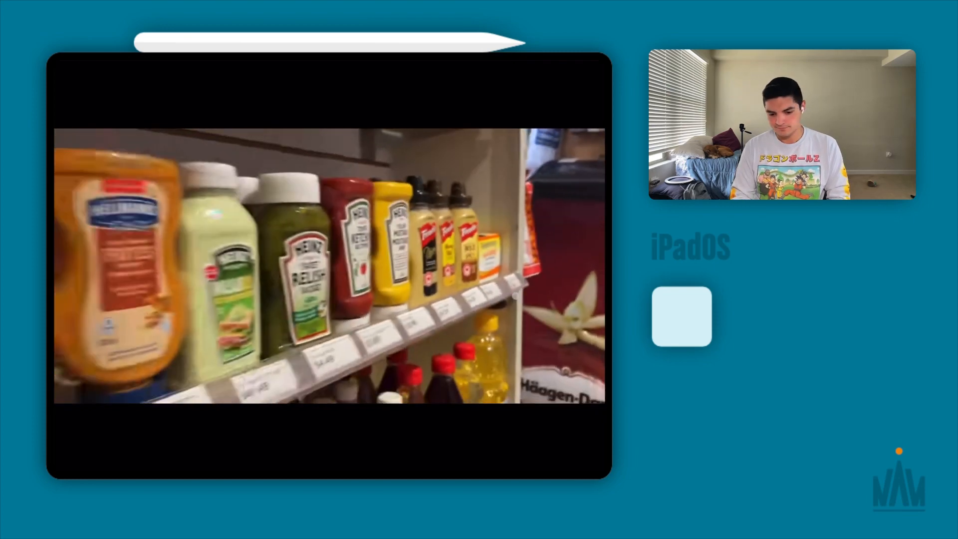
pyautogui.click(329, 266)
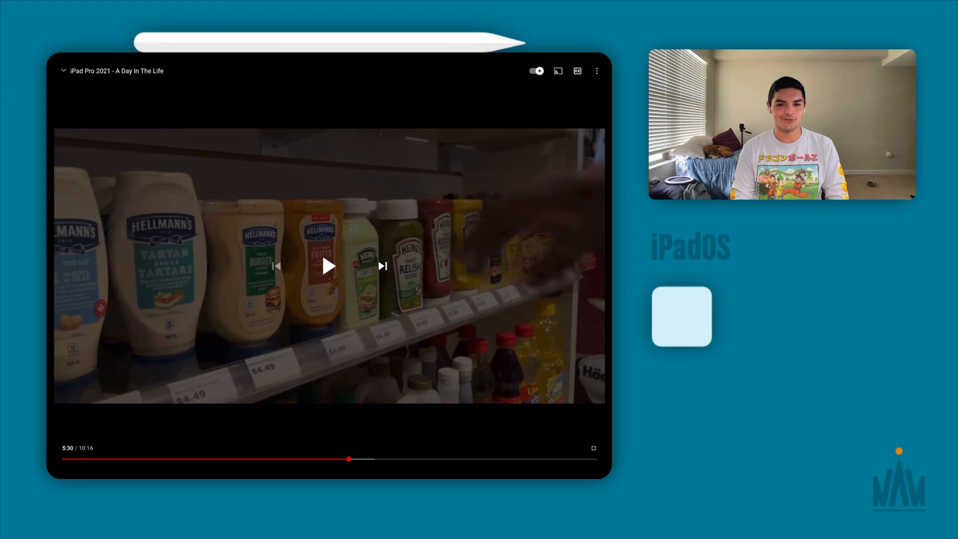
# Step: Play the video on from 5:30, then pause it at 6:08 on the dim floor scene
pyautogui.click(328, 265)
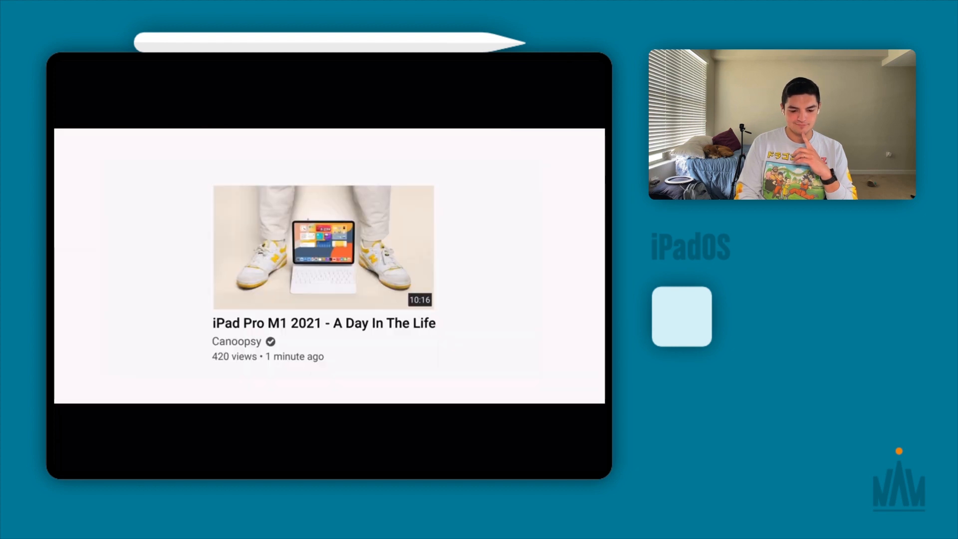
pyautogui.click(323, 247)
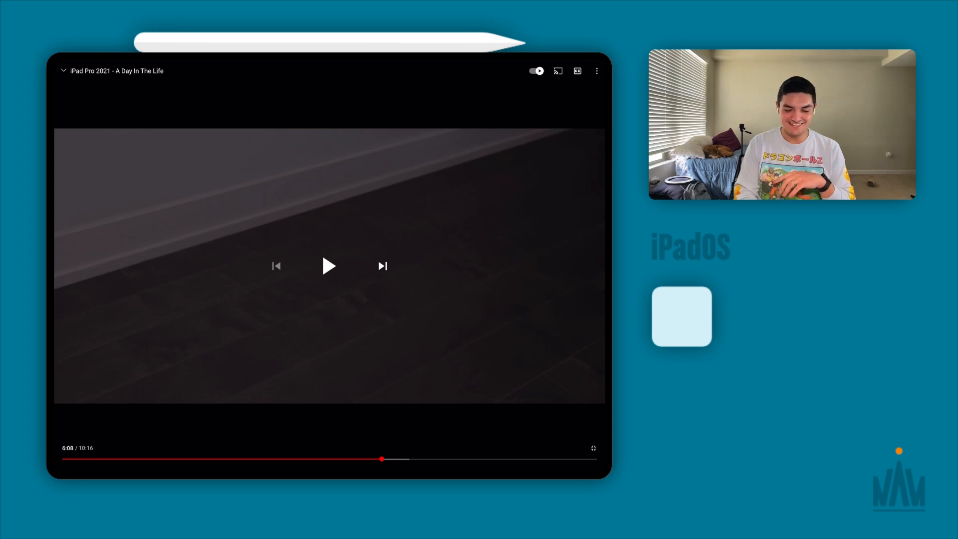
# Step: Resume from 6:08, pause at 6:09, resume, hide the overlay, and pause at 6:47
pyautogui.click(329, 266)
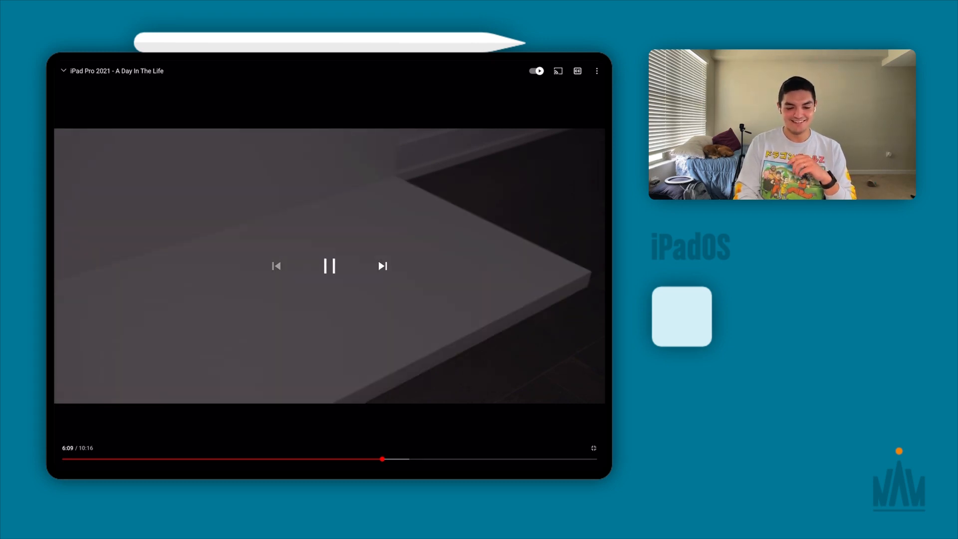
pyautogui.click(329, 266)
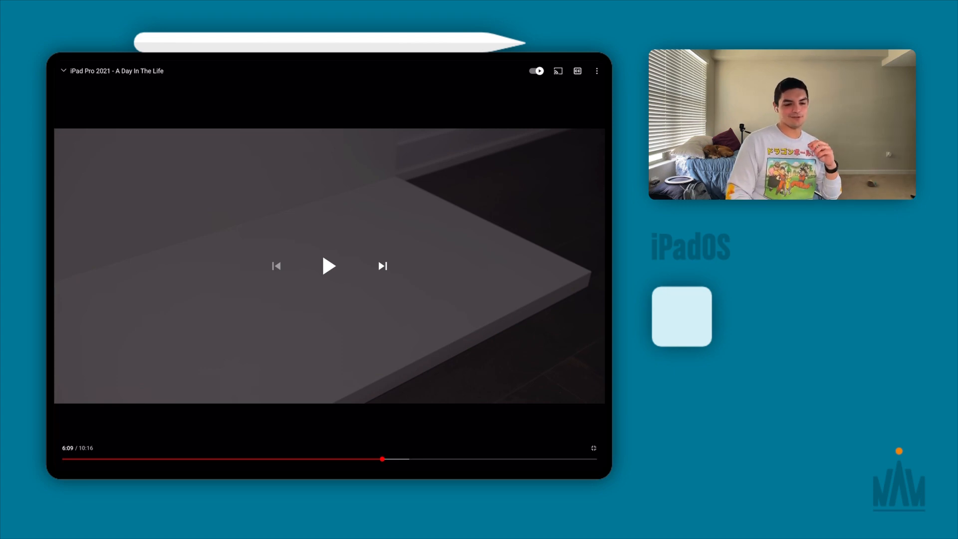
pyautogui.click(329, 265)
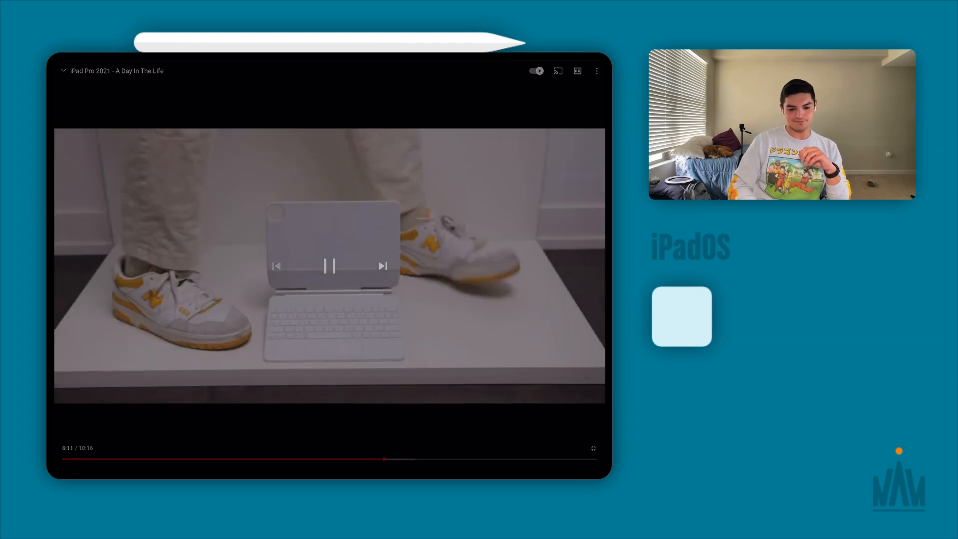
pyautogui.click(333, 265)
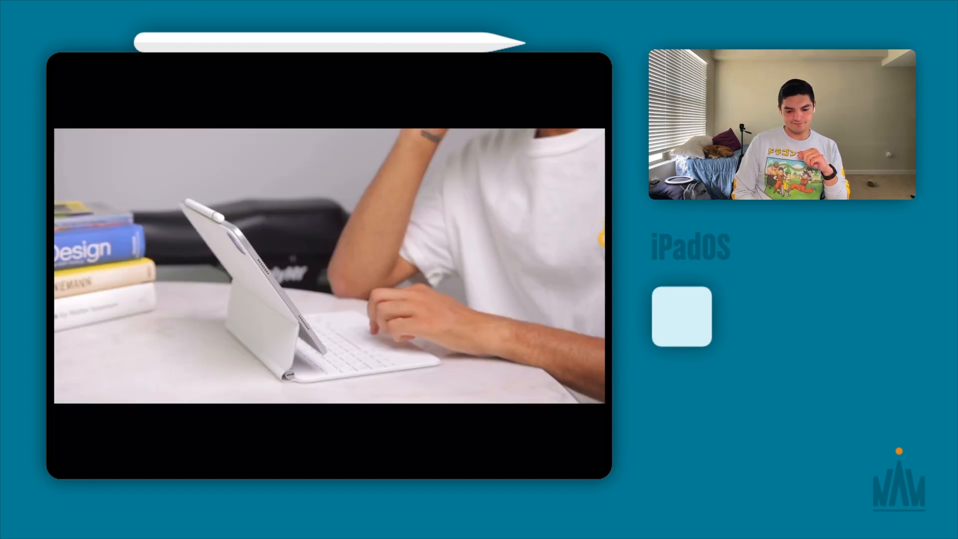
pyautogui.click(329, 266)
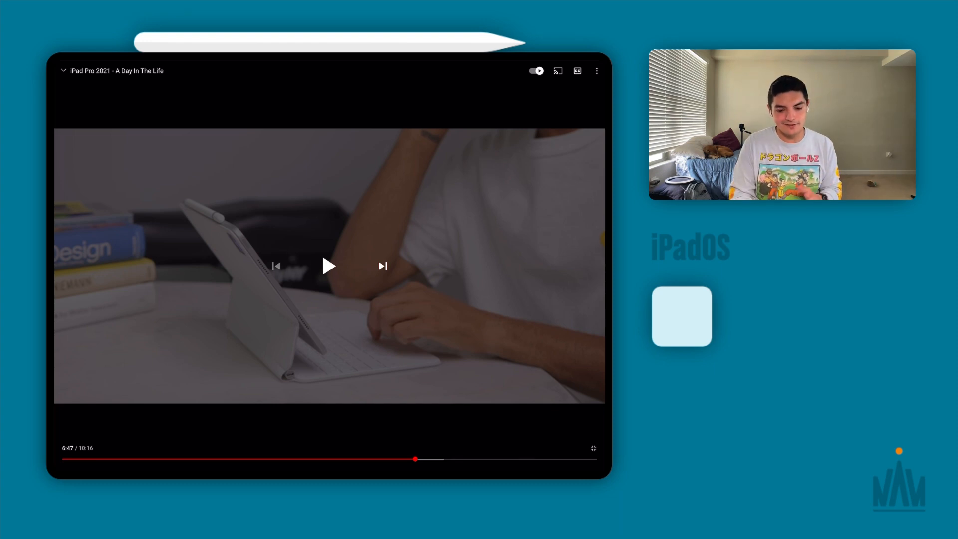
# Step: Resume playback from 6:47 on the iPad typing shot
pyautogui.click(328, 265)
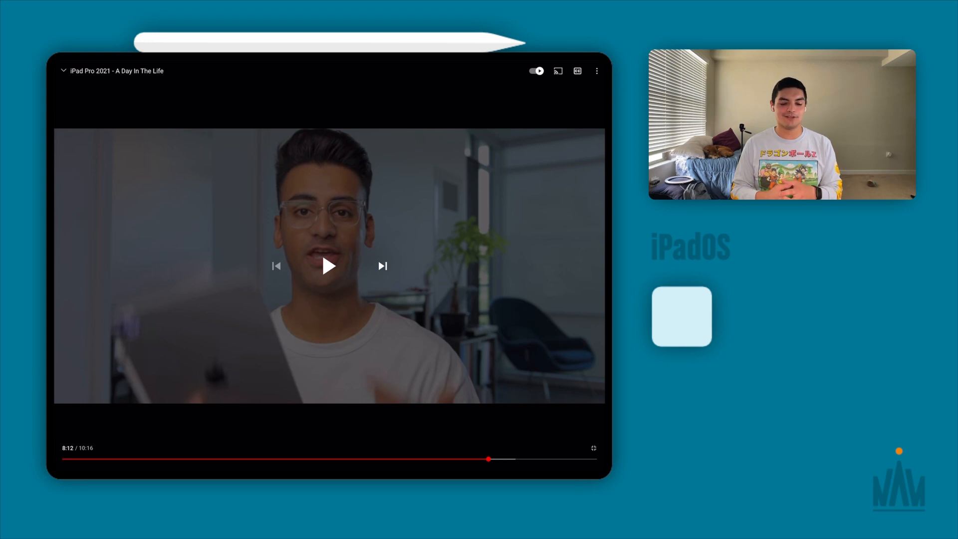
# Step: Resume playback from 8:12 after the presenter's talking-to-camera shot
pyautogui.click(328, 266)
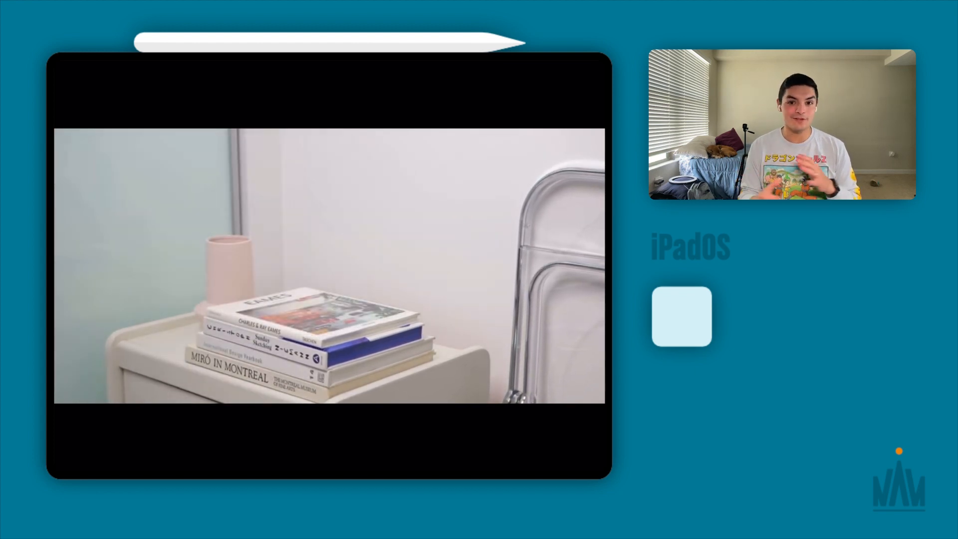
# Step: Pause the video at 8:47 on the stacked books on the nightstand
pyautogui.click(329, 266)
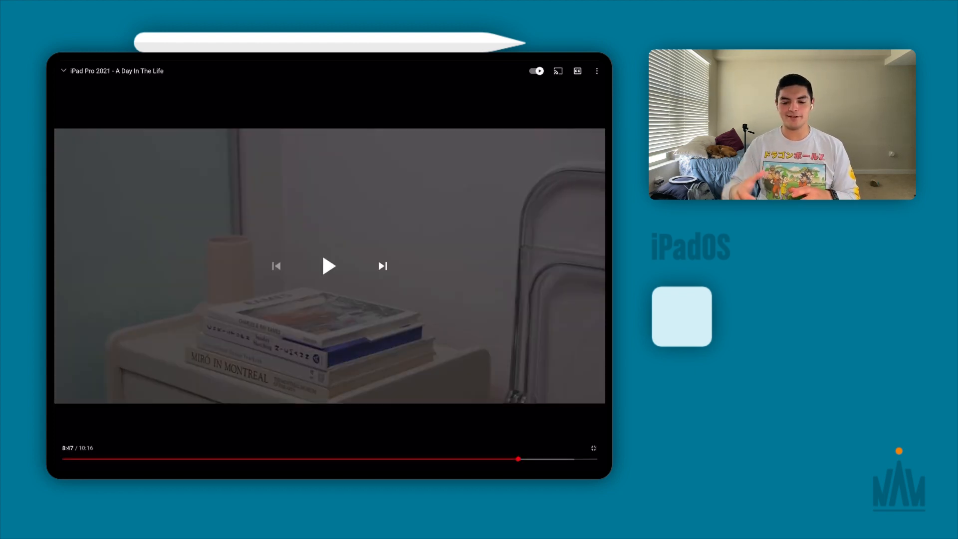